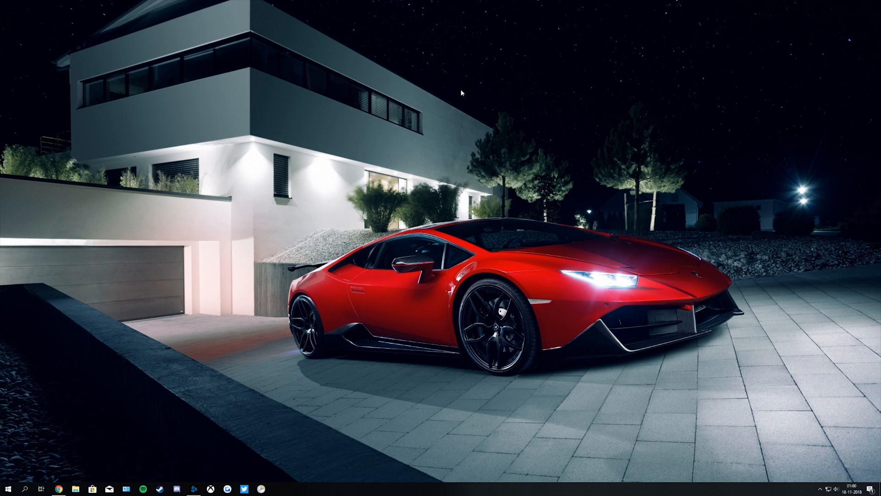
Step: Exit Battle.net completely from its system tray icon so the launcher stops running
left_click(194, 488)
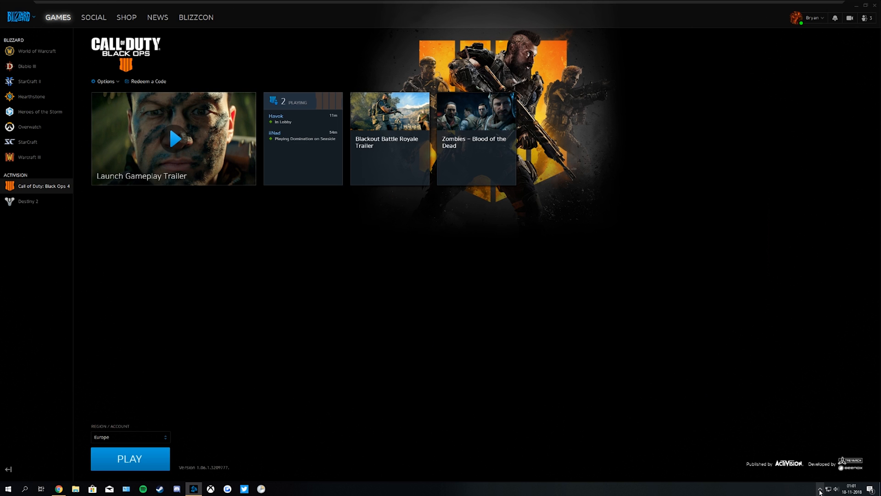
left_click(820, 488)
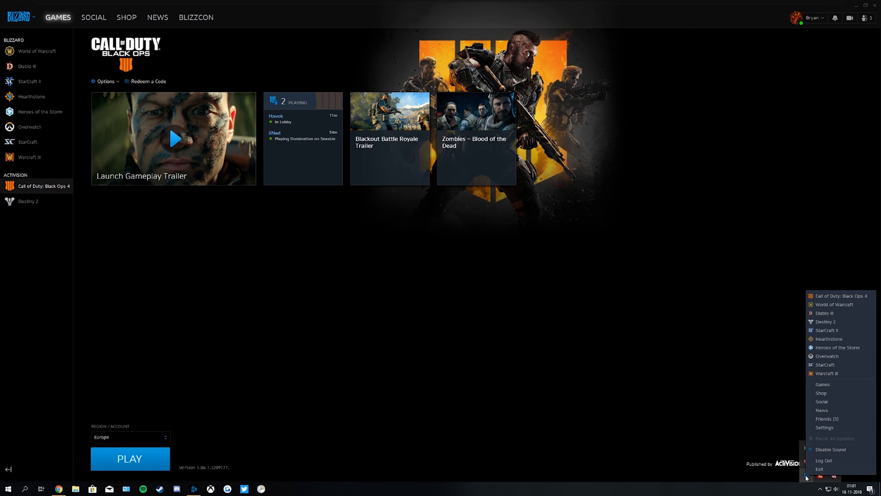
mouse_move(820, 469)
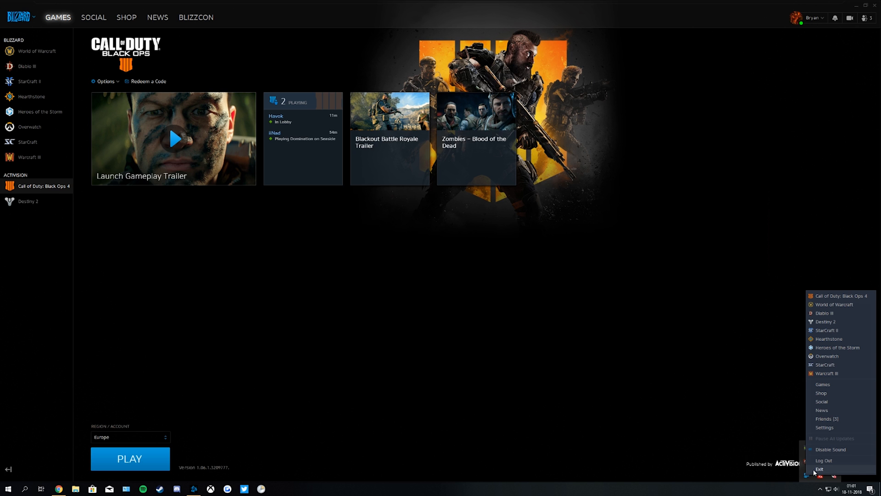
left_click(820, 469)
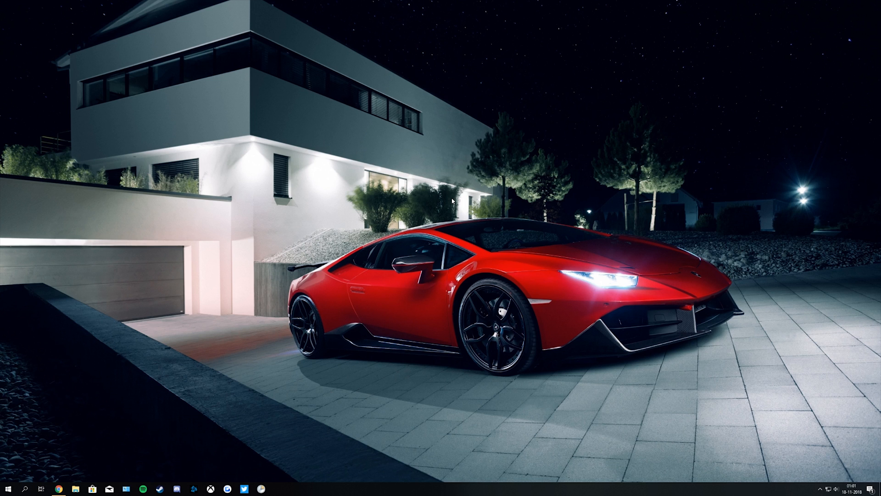
mouse_move(384, 236)
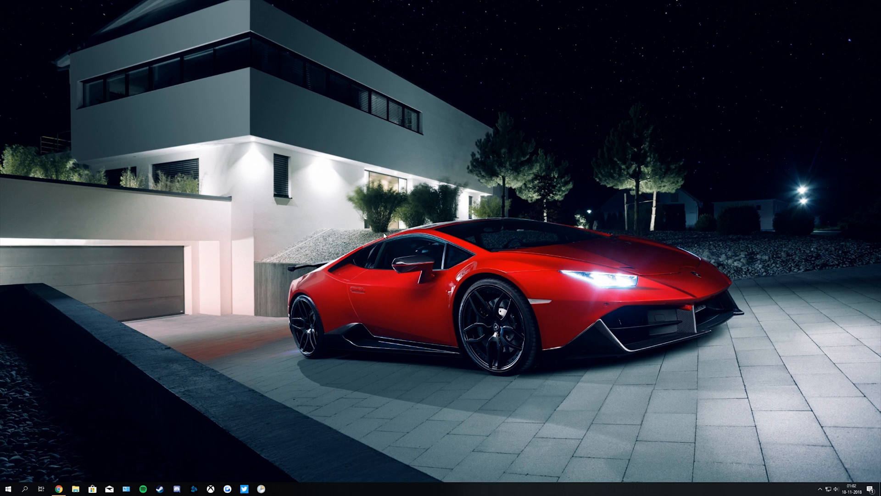
Step: Run %appdata% from the Run box to open the AppData Roaming folder
key("Win+r")
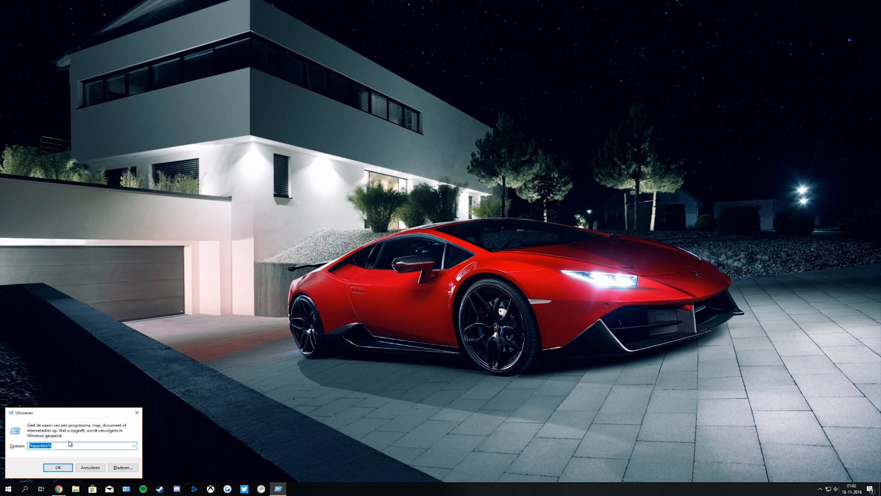
mouse_move(48, 425)
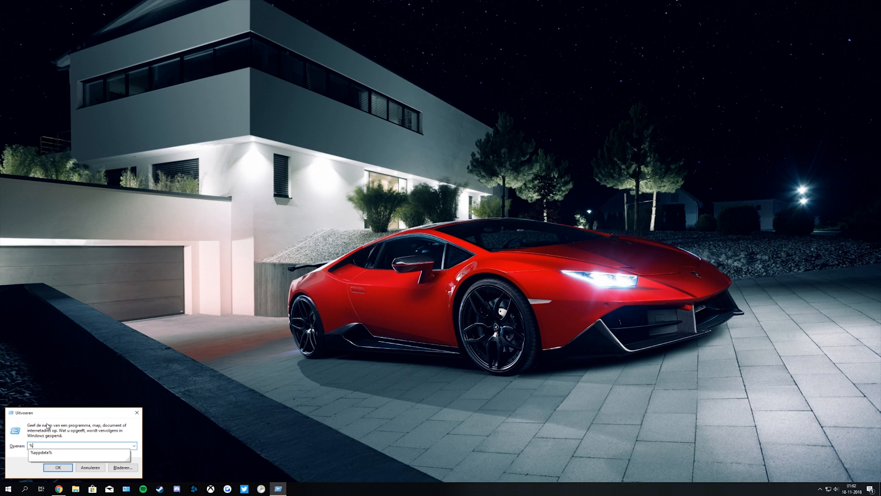
type("%appdat")
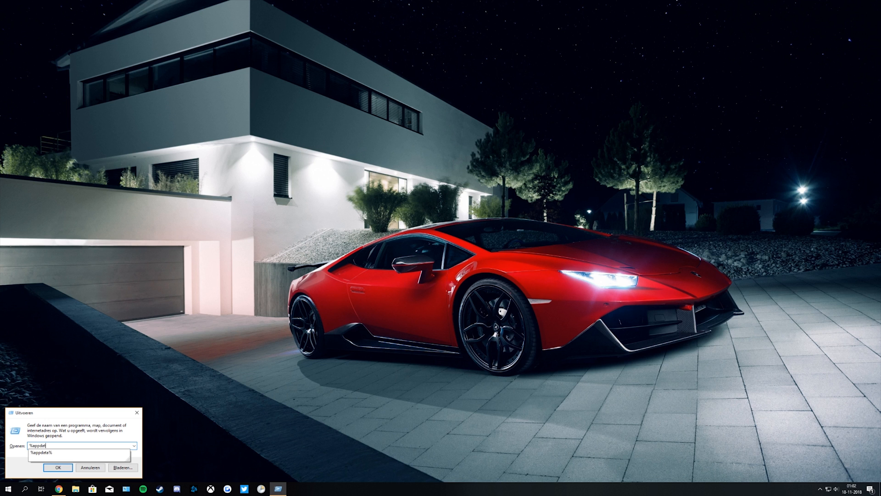
left_click(57, 467)
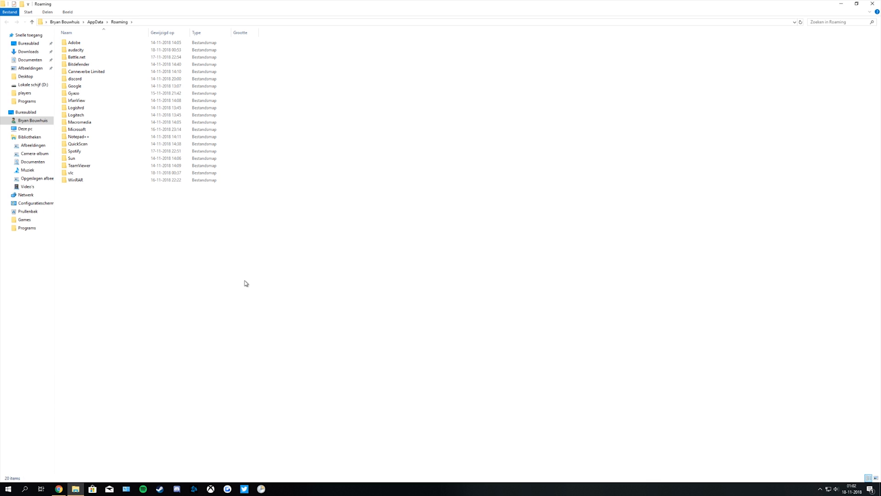
mouse_move(240, 284)
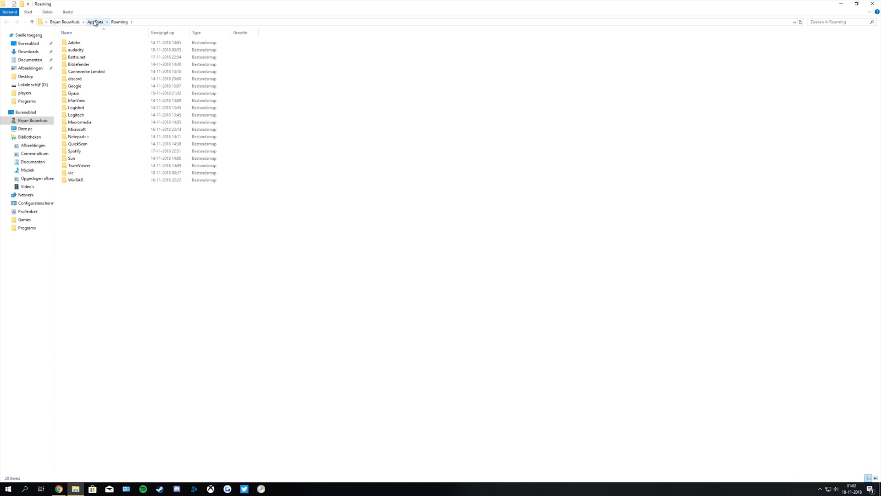
Step: Delete the Battle.net and Blizzard Entertainment folders from AppData\Local
left_click(94, 22)
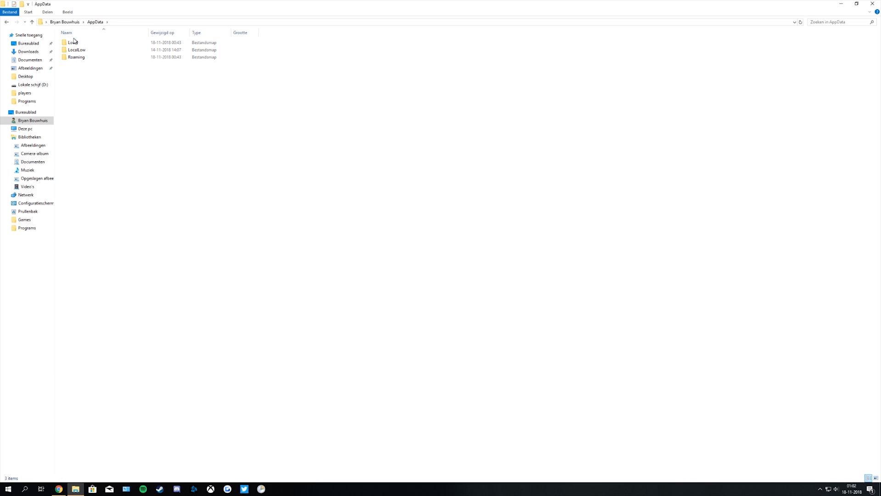
double_click(74, 43)
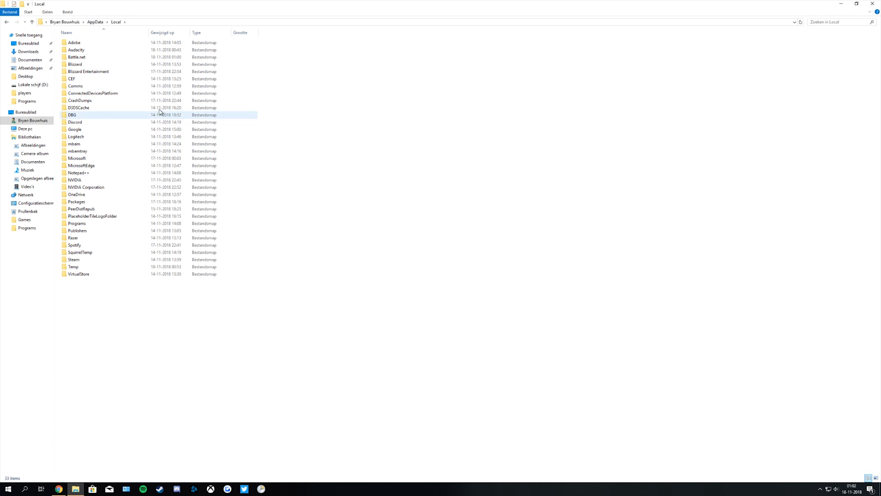
left_click(76, 57)
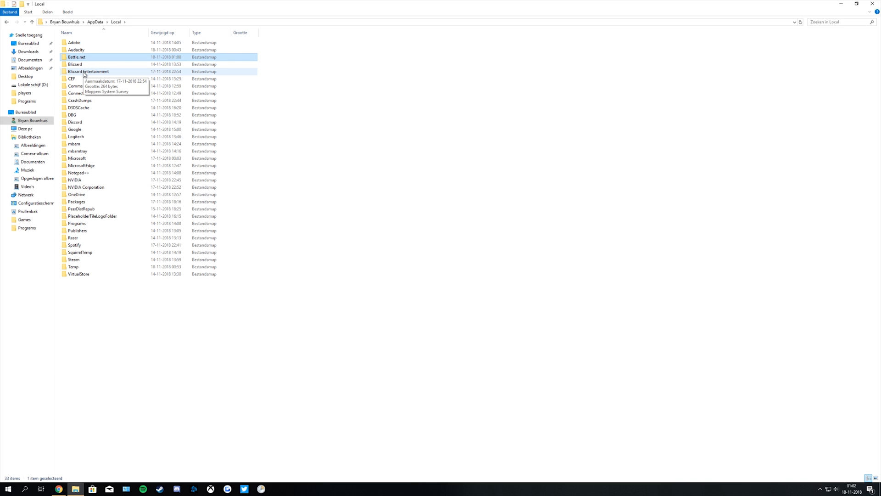
left_click(72, 79)
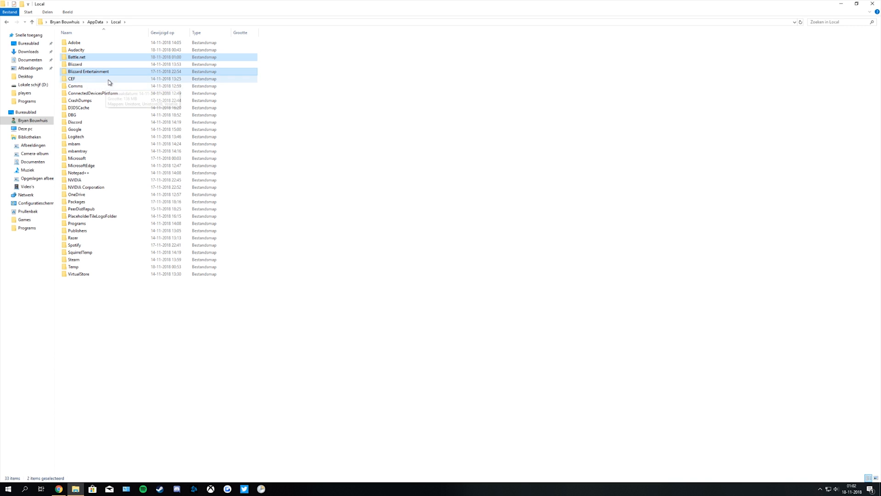
mouse_move(112, 72)
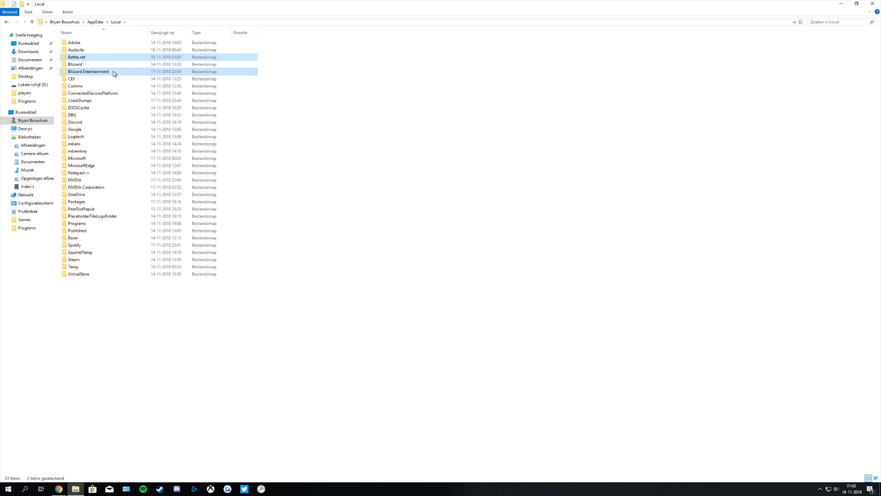
right_click(88, 72)
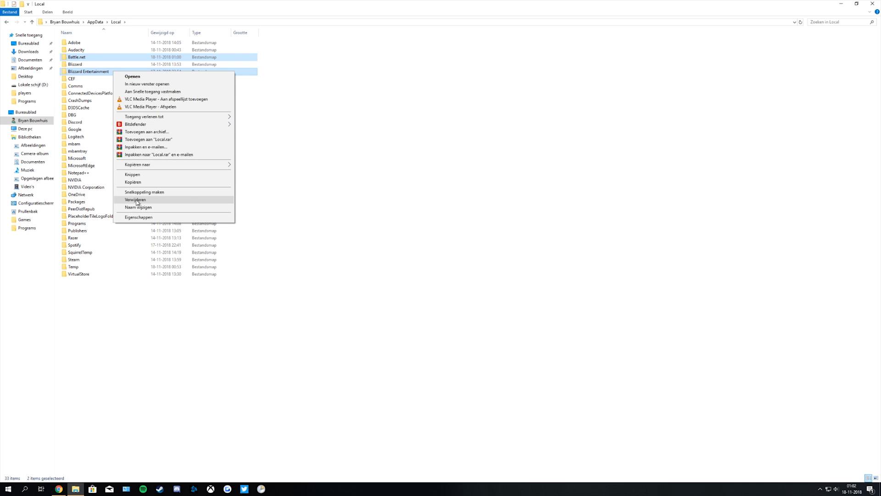
left_click(136, 199)
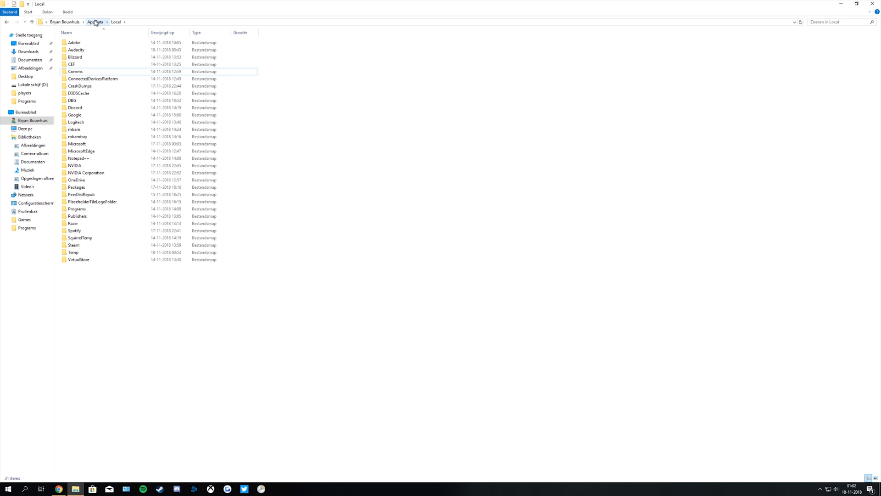
Step: Delete the Battle.net folder from AppData\Roaming
left_click(96, 21)
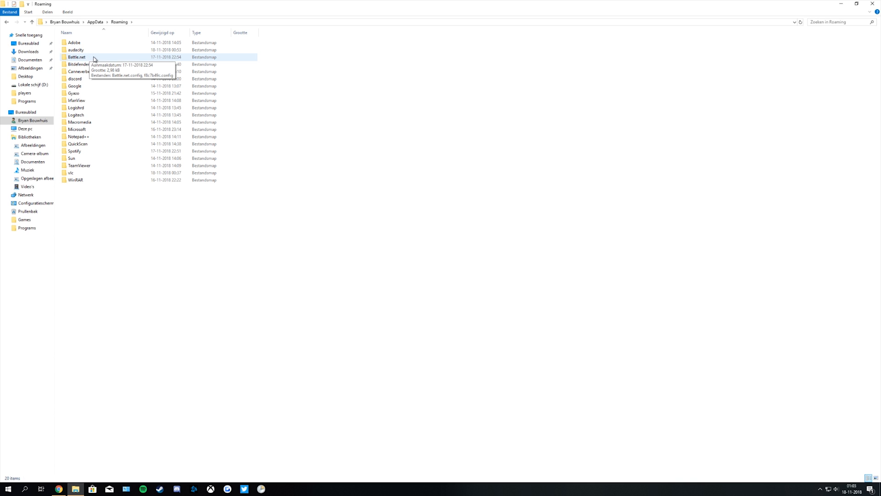
left_click(77, 57)
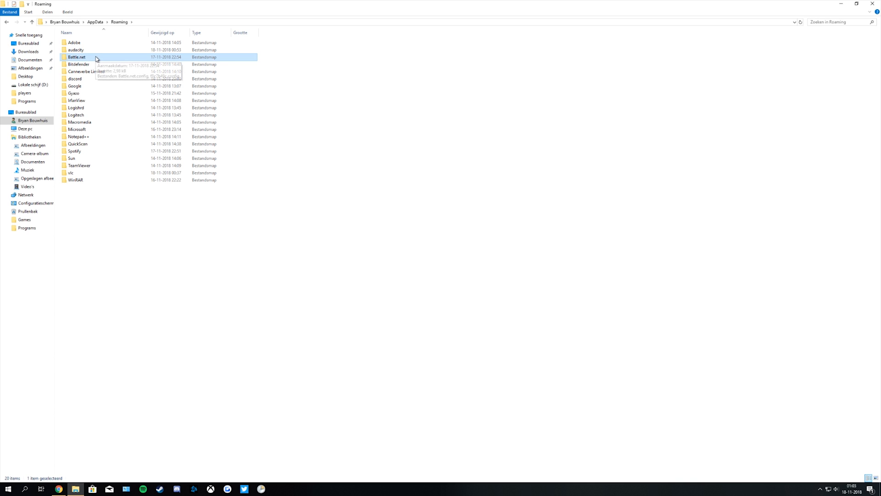
right_click(76, 57)
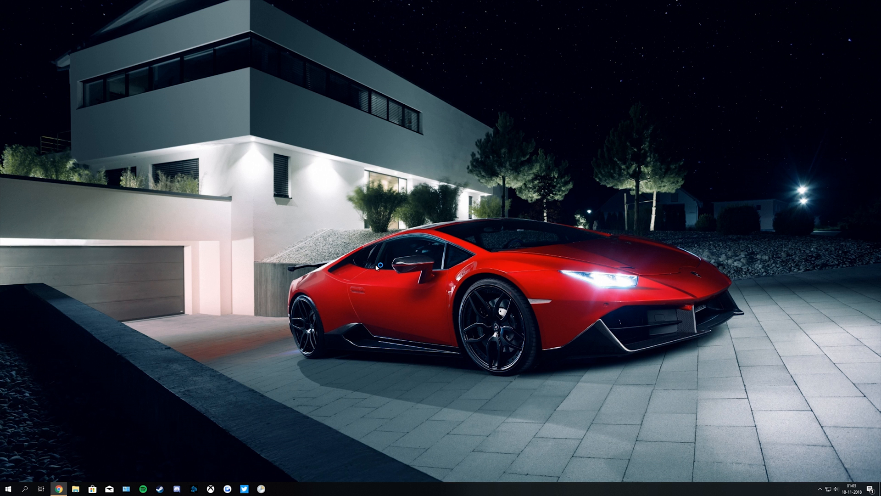
Step: Reopen Battle.net and begin a scan and repair of Black Ops 4
left_click(193, 488)
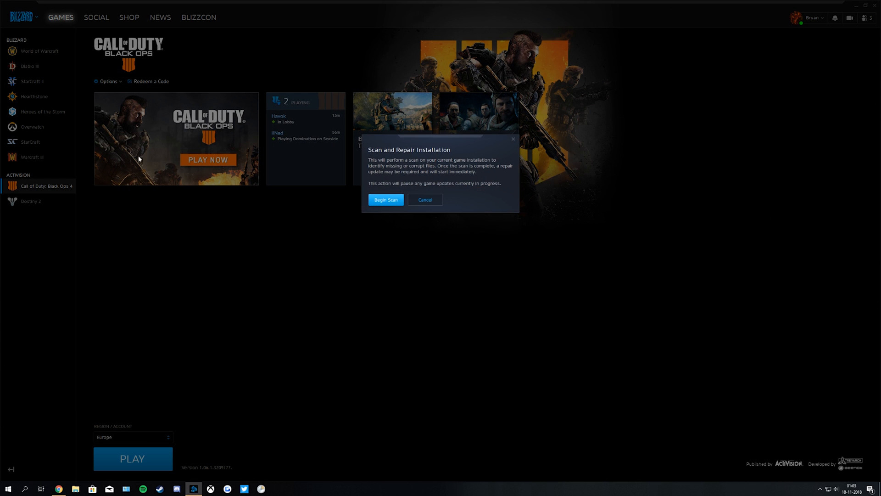
left_click(386, 200)
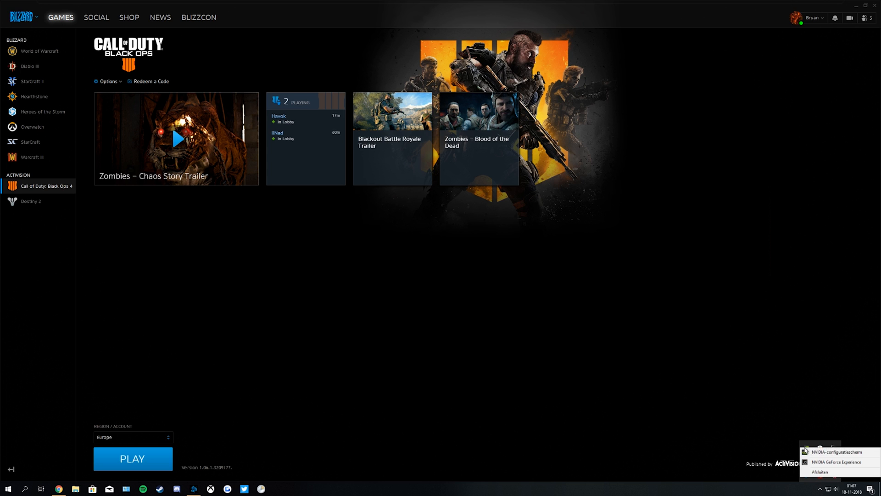
Step: Optimize both the Black Ops 4 and Blackout entries in GeForce Experience
left_click(837, 461)
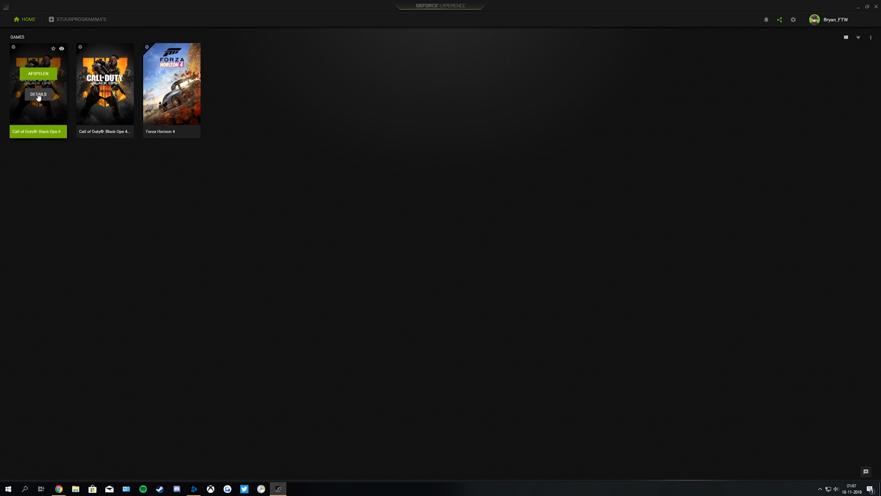
left_click(38, 94)
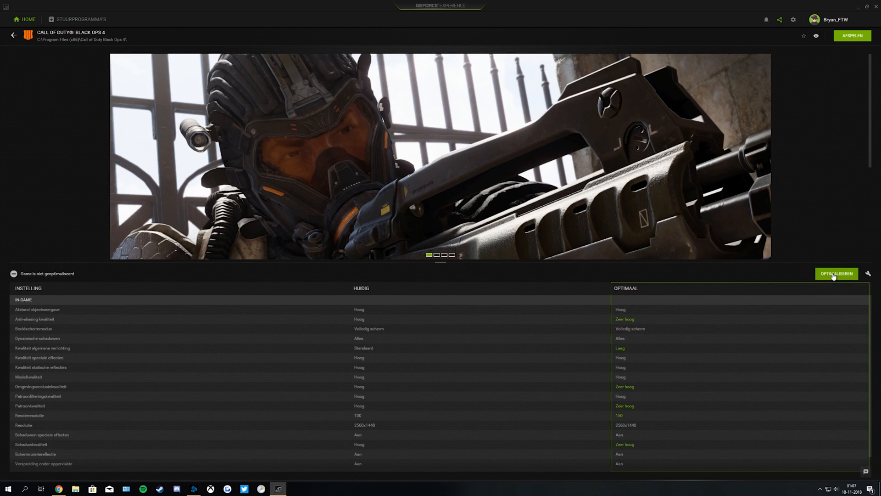
left_click(836, 274)
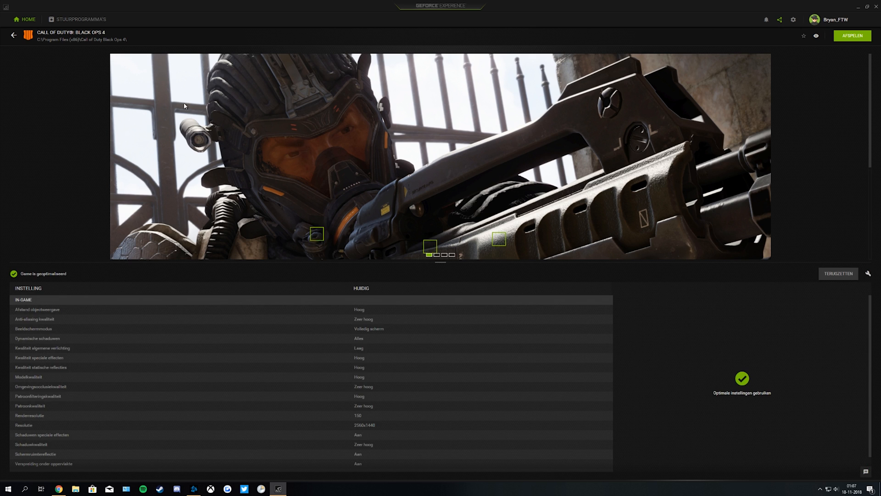
left_click(14, 36)
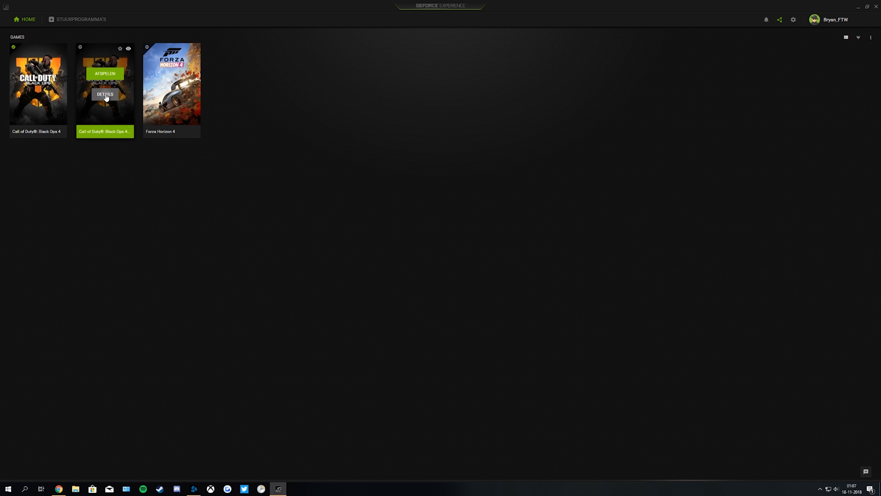
left_click(105, 93)
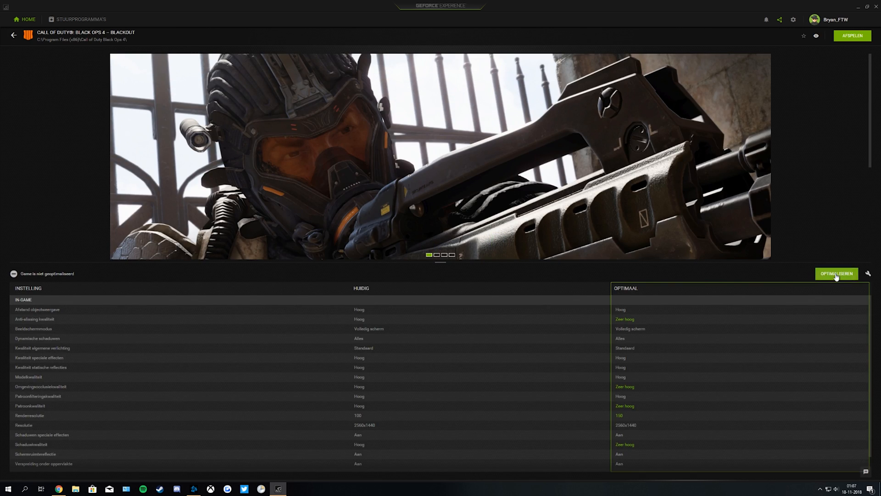
left_click(852, 35)
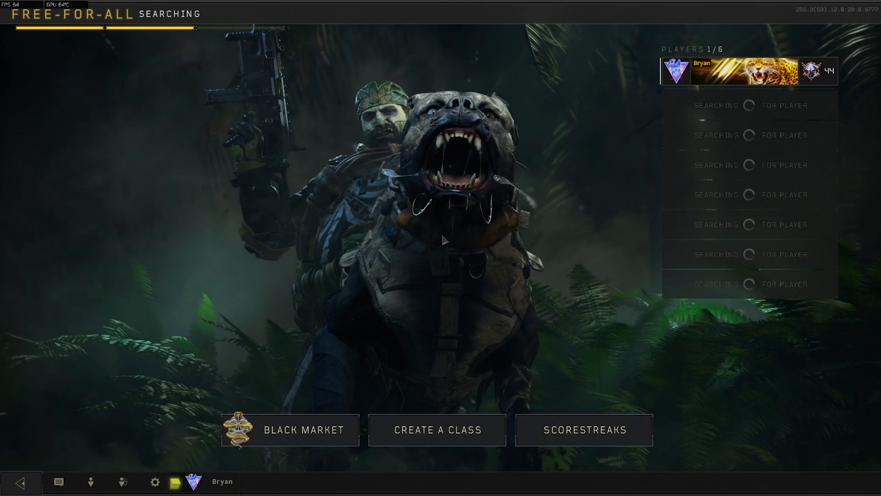